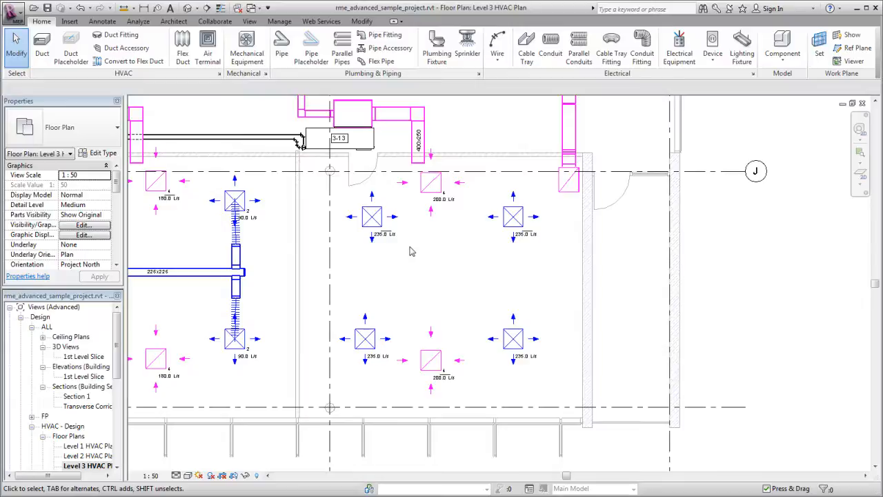
- Select the middle room's supply diffusers together, showing a shared 235 L/s flow
click(371, 217)
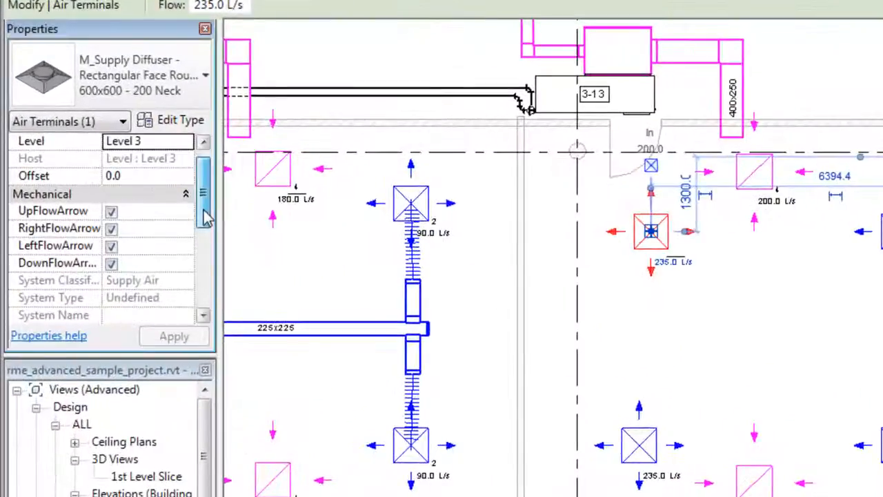
scroll(down, 3)
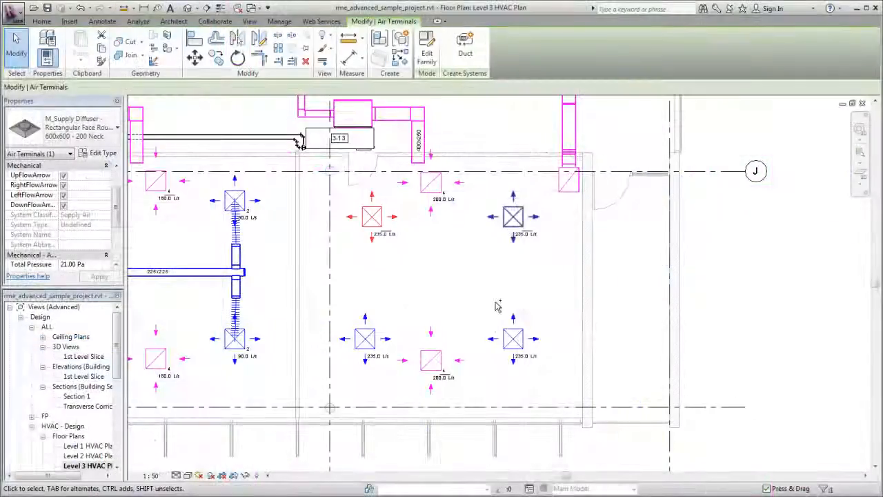
click(365, 338)
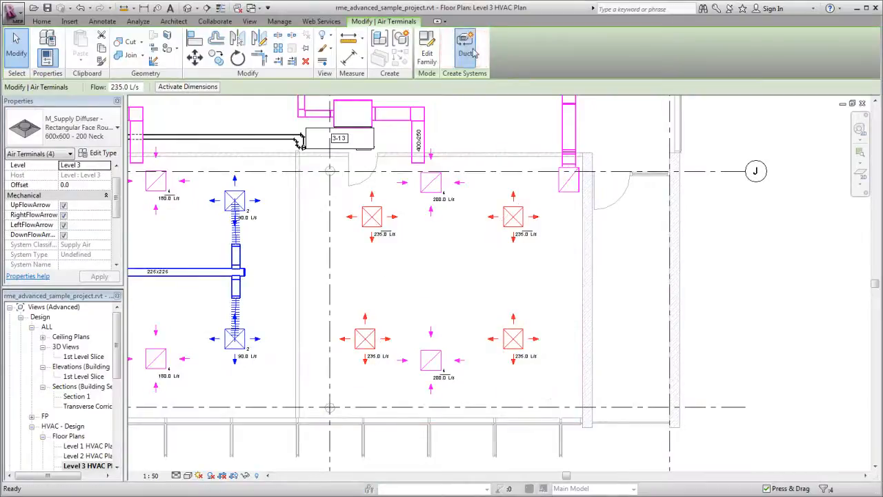
- Create a duct system from the diffusers named '3rd floor Supply Air'
click(465, 47)
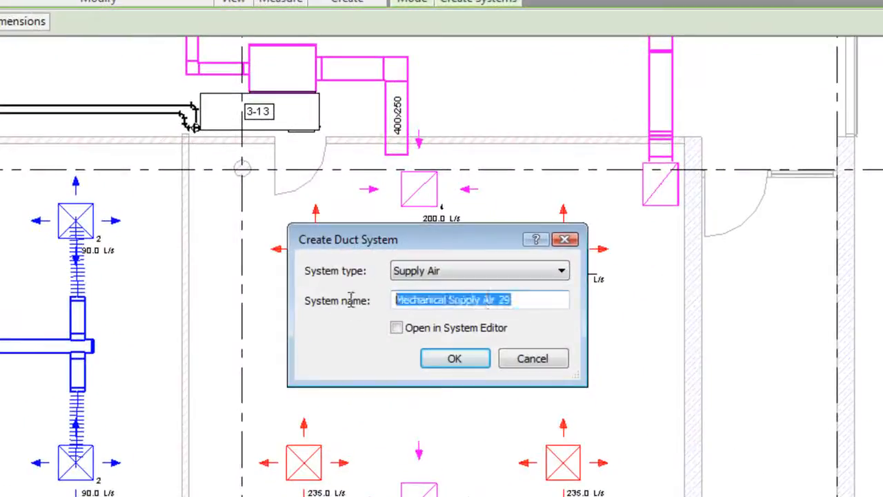
text(3rd floor Supply Air)
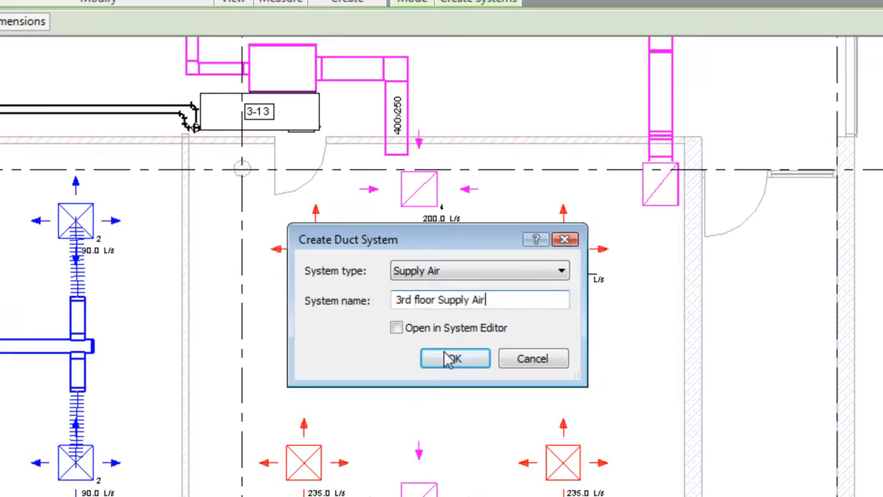
click(455, 359)
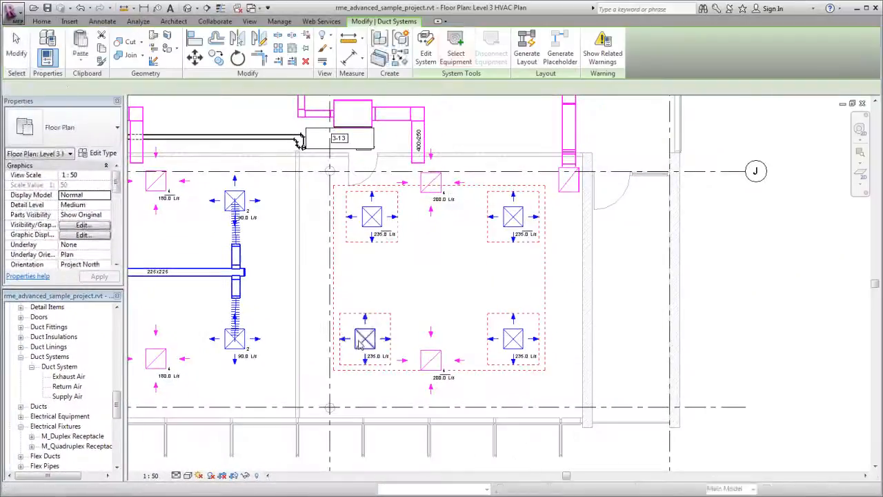
- Generate a layout for the system and finish it to build ducts to the heat pump
click(364, 338)
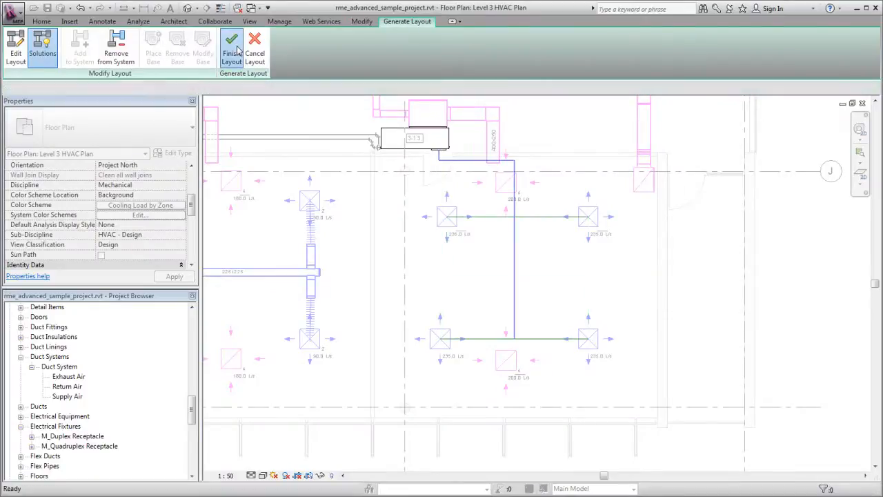
click(232, 47)
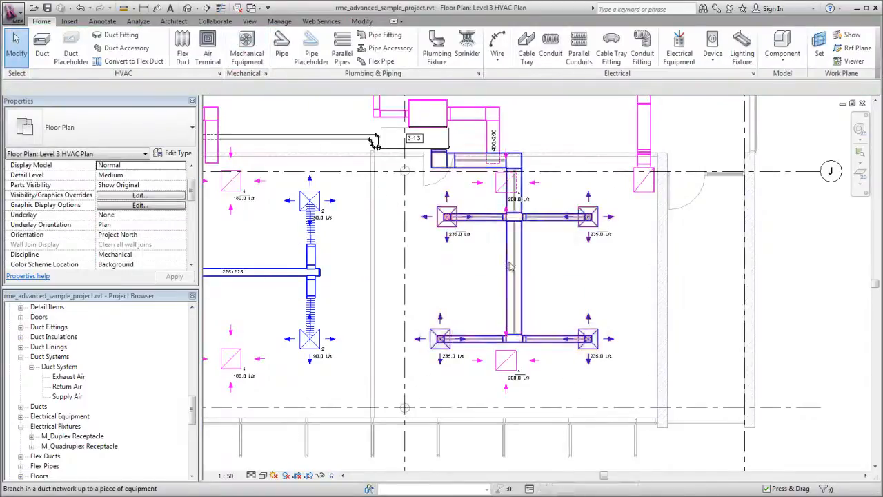